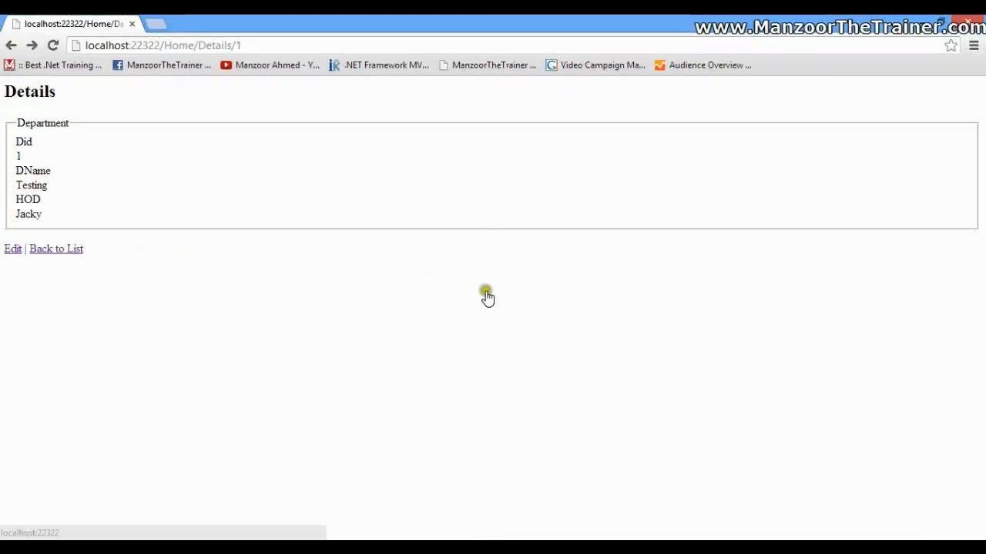
- Go back to the department list and open Edit for Testing, hitting a 404 error
click(57, 248)
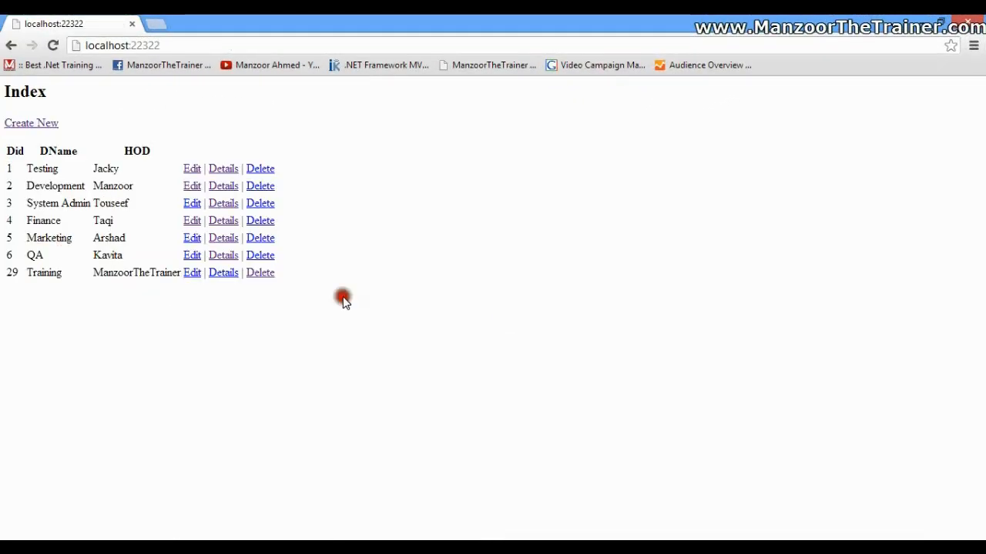
mouse_move(224, 168)
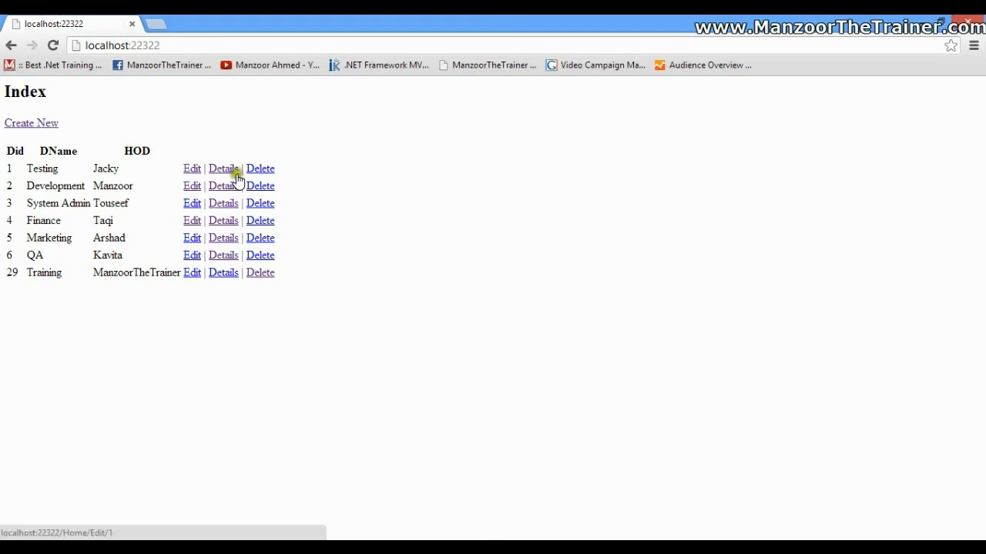
click(191, 168)
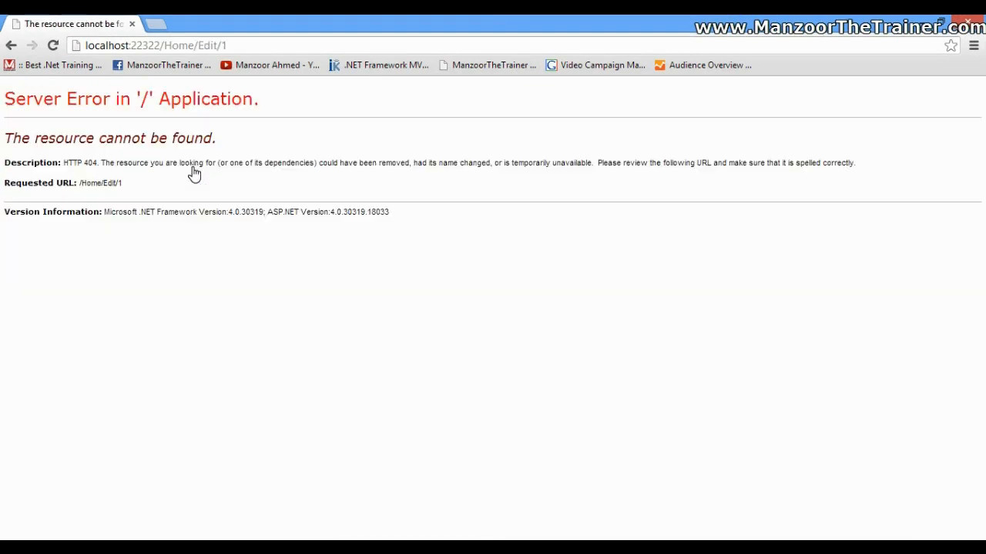
double_click(181, 45)
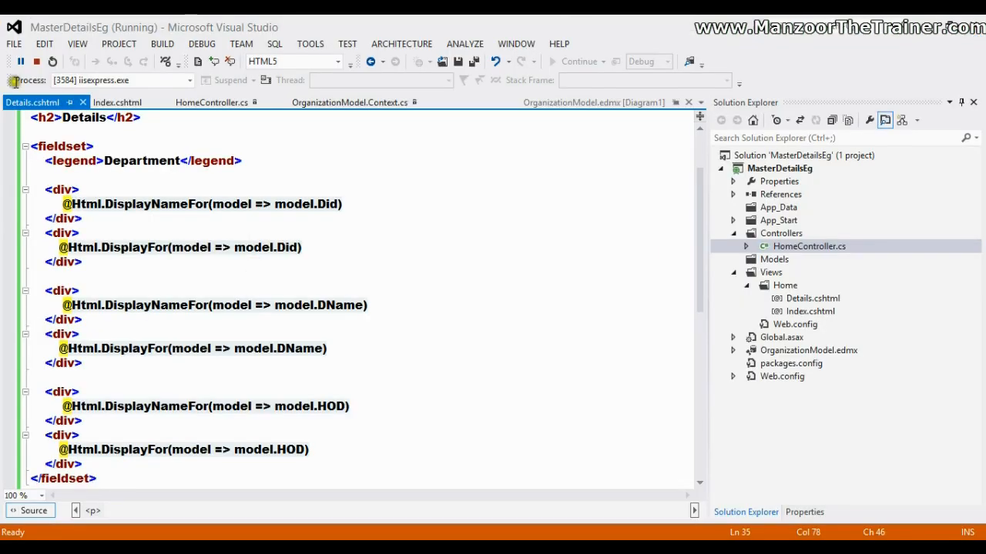
- Stop debugging and save an Edit(int id) action returning View(OE.tbl_Dept.Find(id))
click(36, 61)
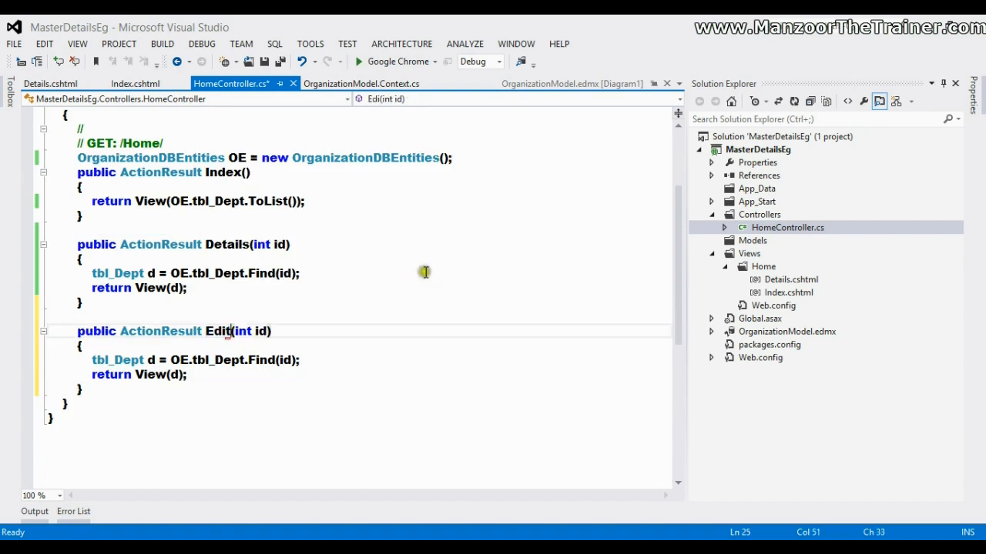
click(362, 83)
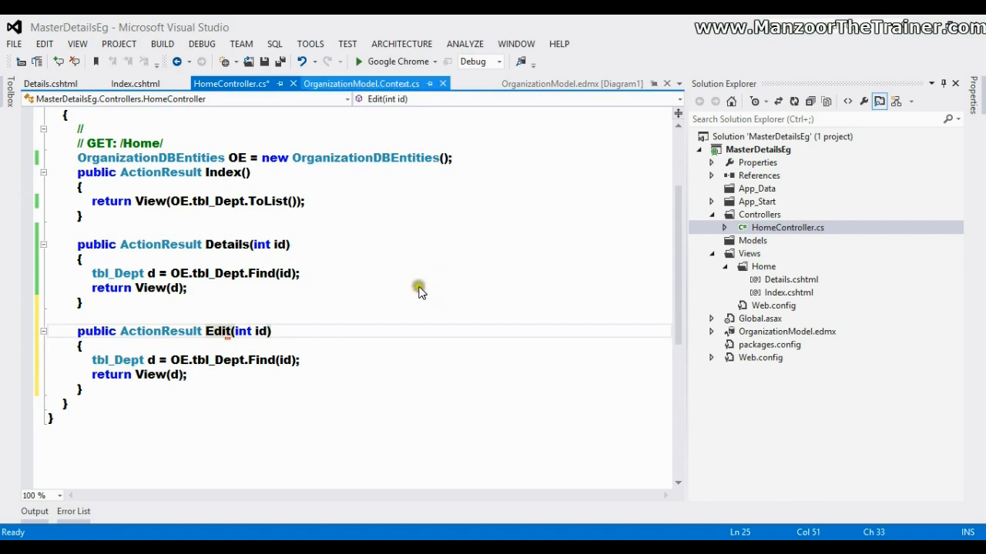
key(ctrl+s)
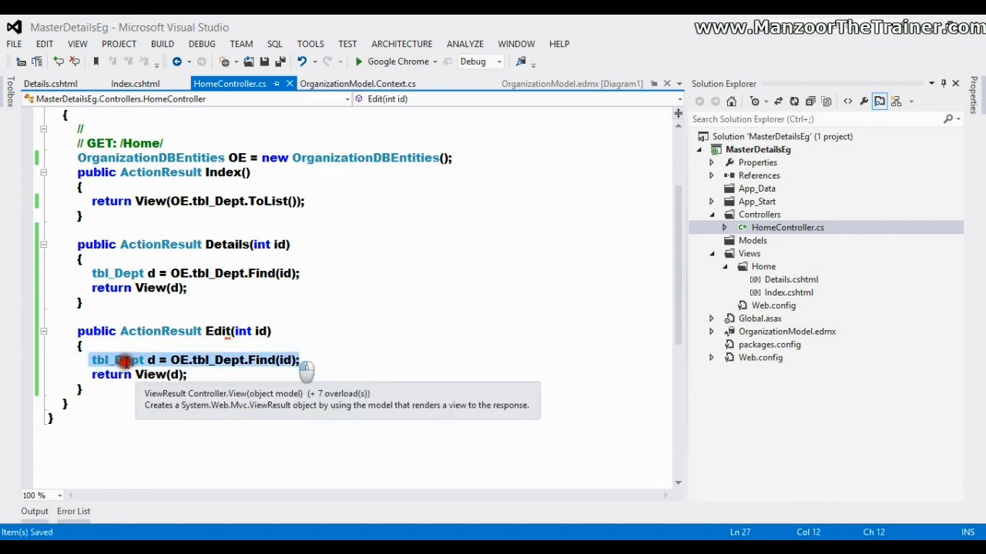
- Add a Razor view named Edit from the Edit action's View(d) call
right_click(158, 378)
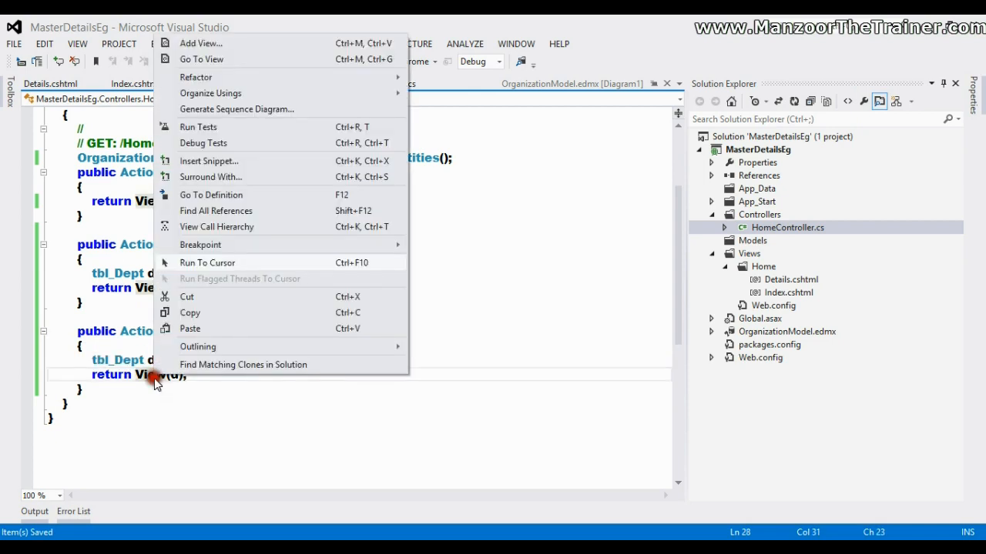
click(200, 43)
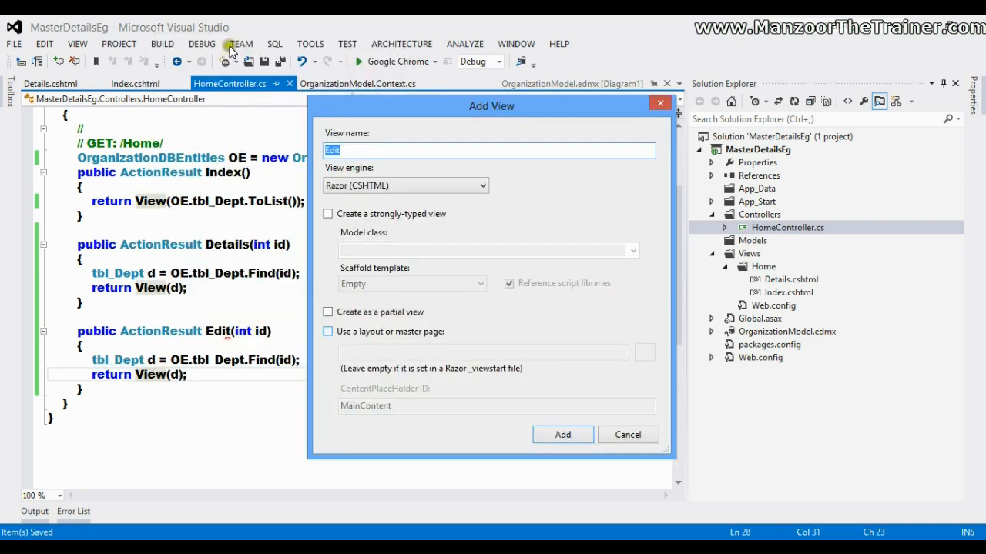
click(562, 434)
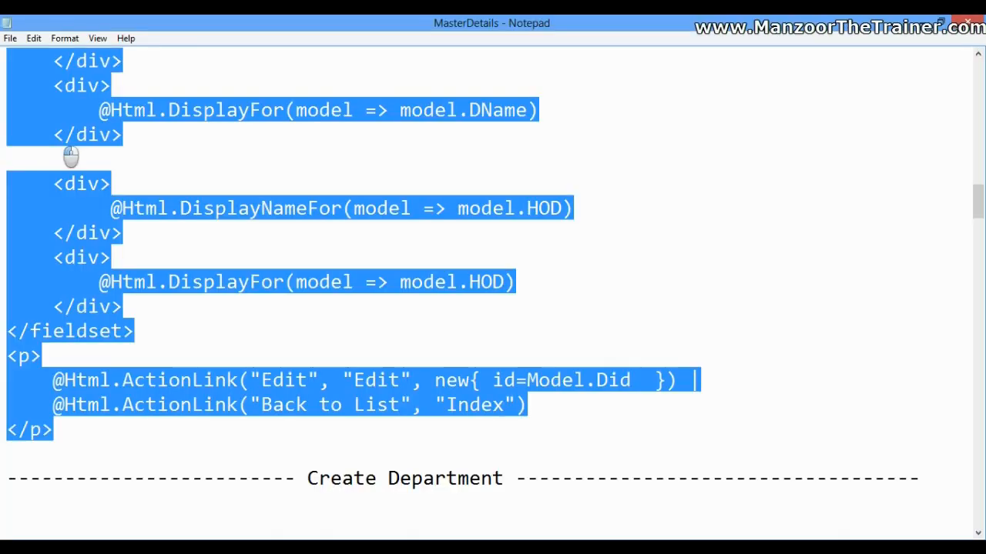
- Copy the Edit Department markup from the Notepad notes
scroll(up, 3)
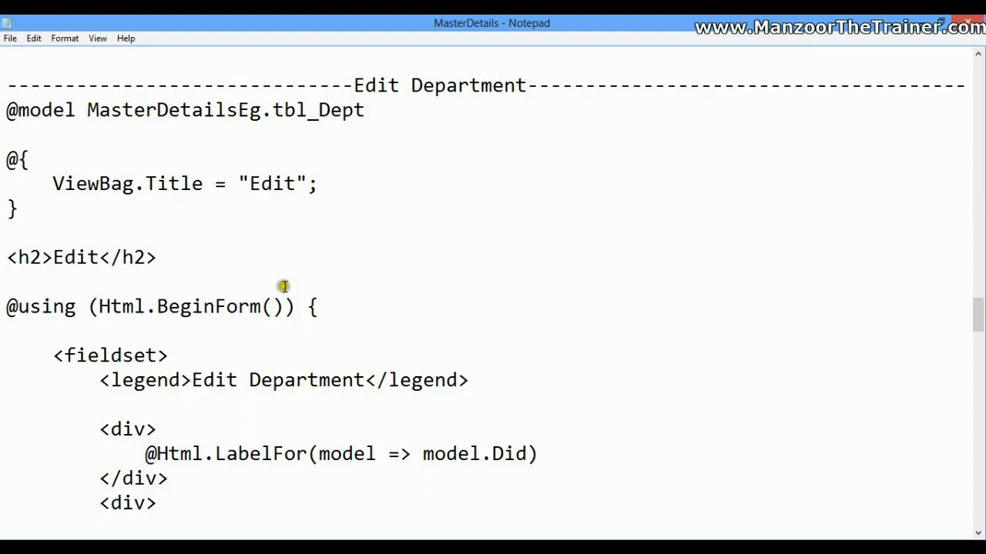
scroll(down, 3)
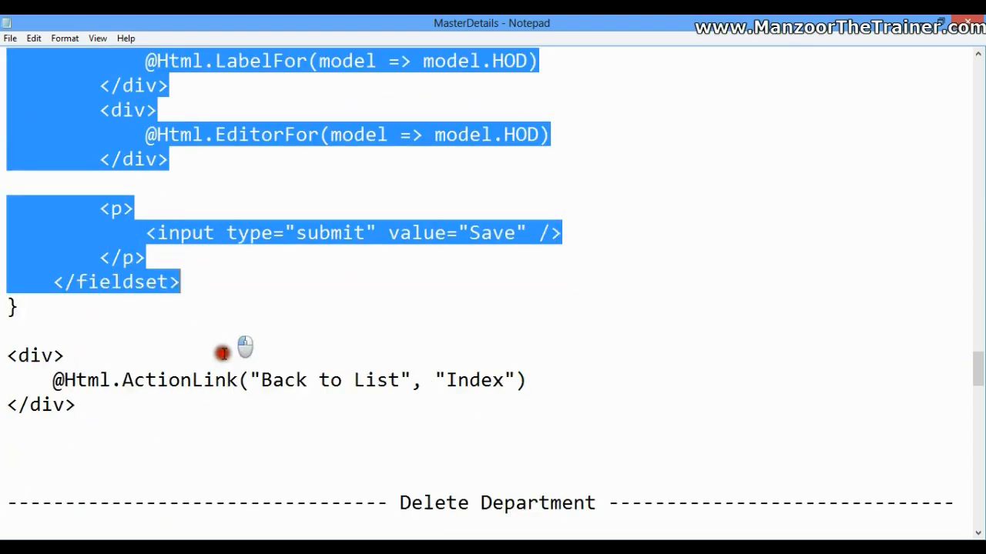
right_click(223, 353)
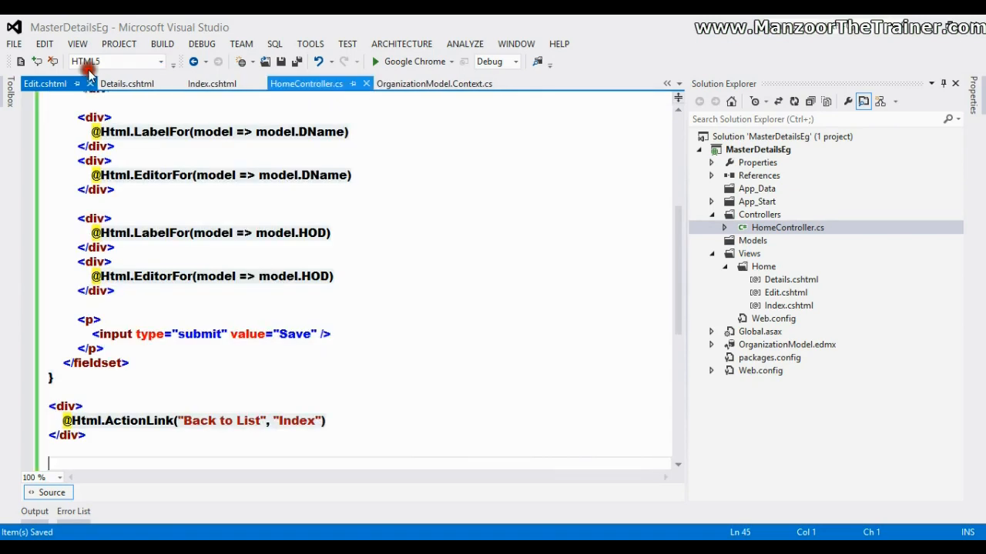
- Paste the Did, DName, HOD editors and Save button into Edit.cshtml, then build
click(307, 83)
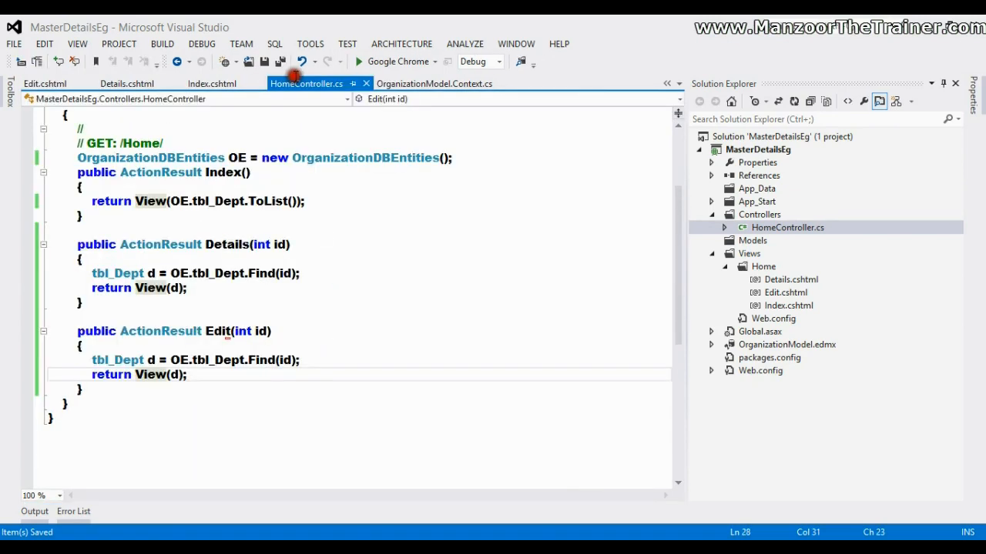
click(223, 332)
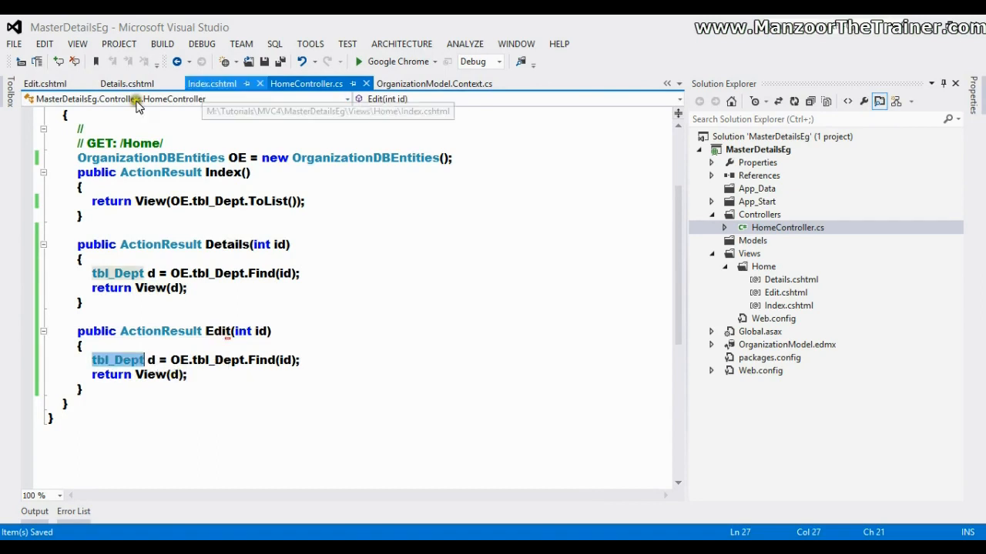
click(44, 83)
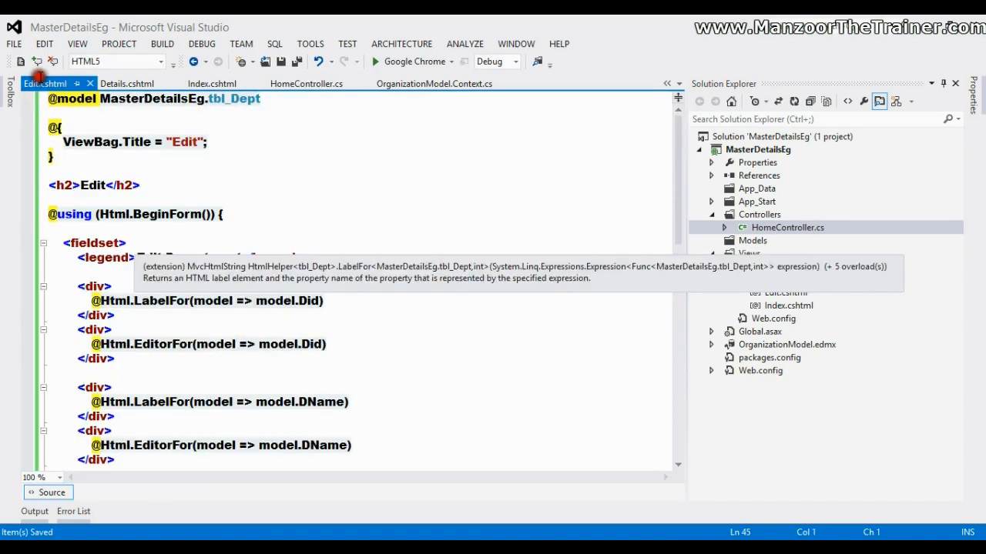
click(233, 99)
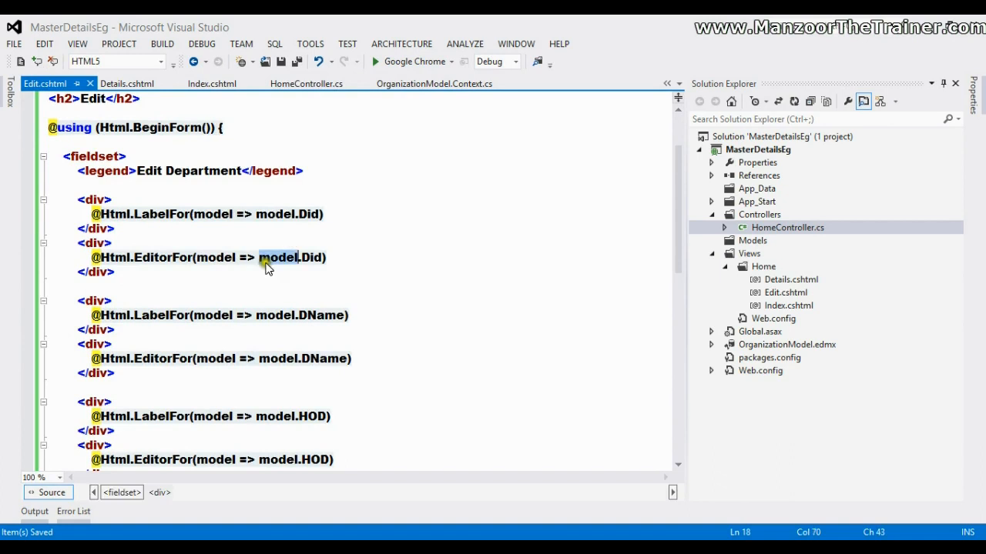
scroll(down, 3)
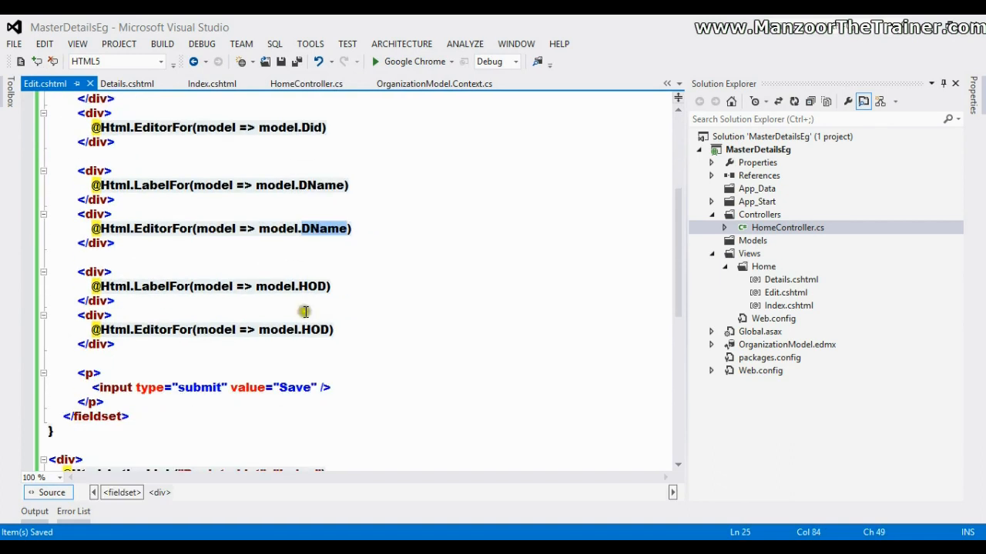
click(297, 388)
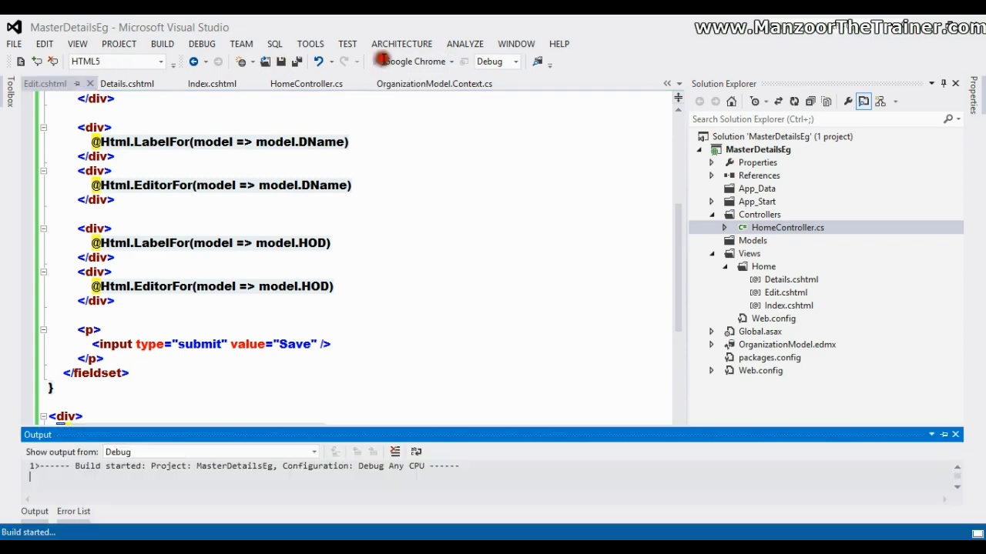
- Launch the site in Chrome and set a breakpoint at HomeController's Edit action
click(368, 61)
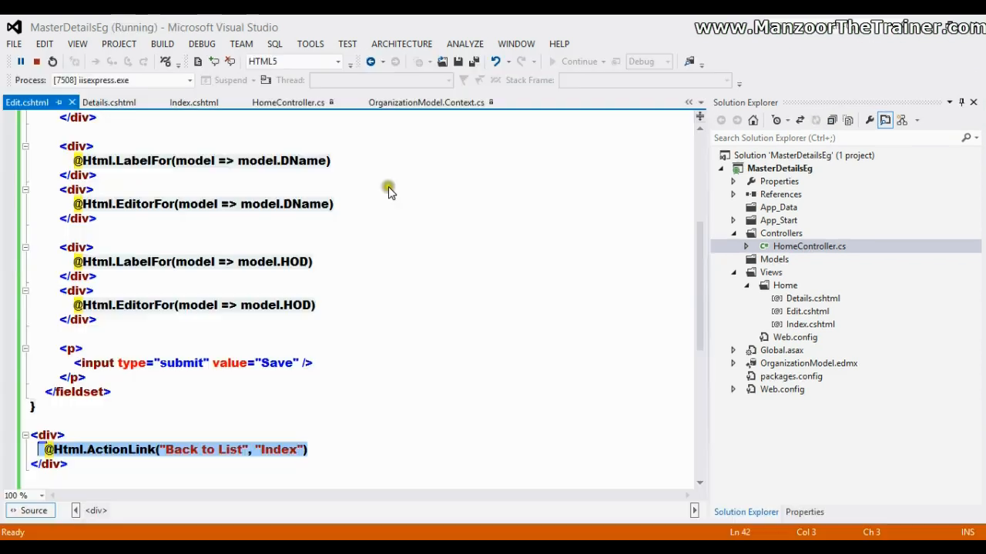
click(288, 103)
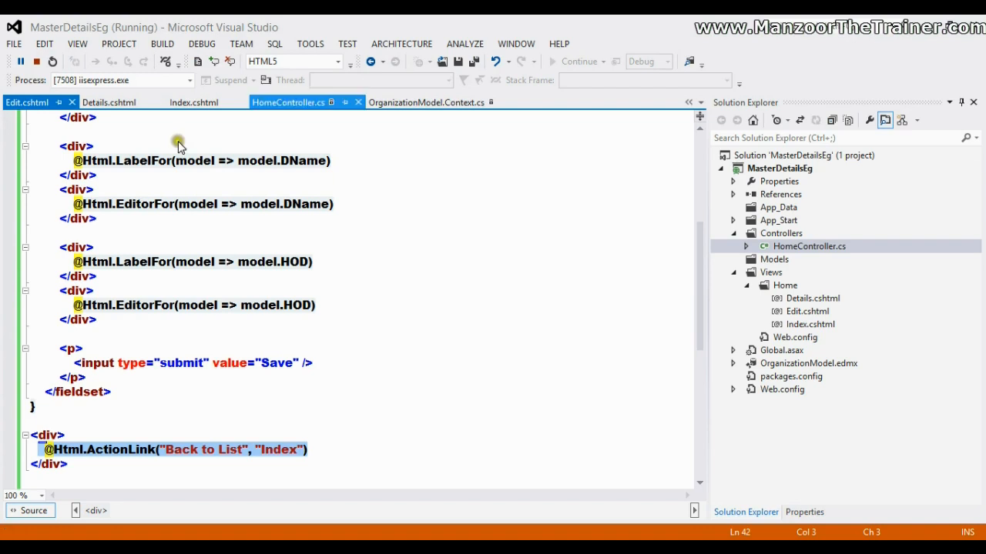
click(288, 102)
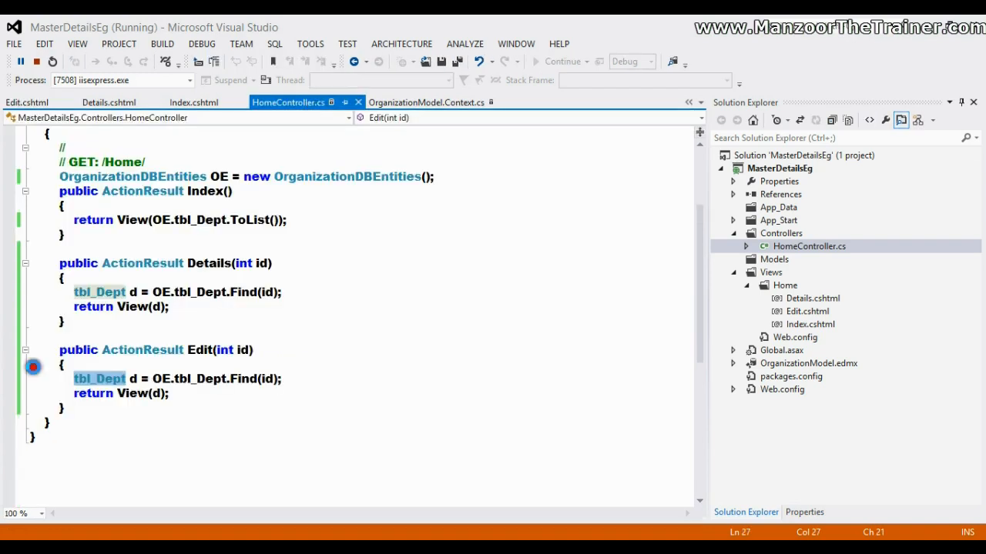
click(9, 363)
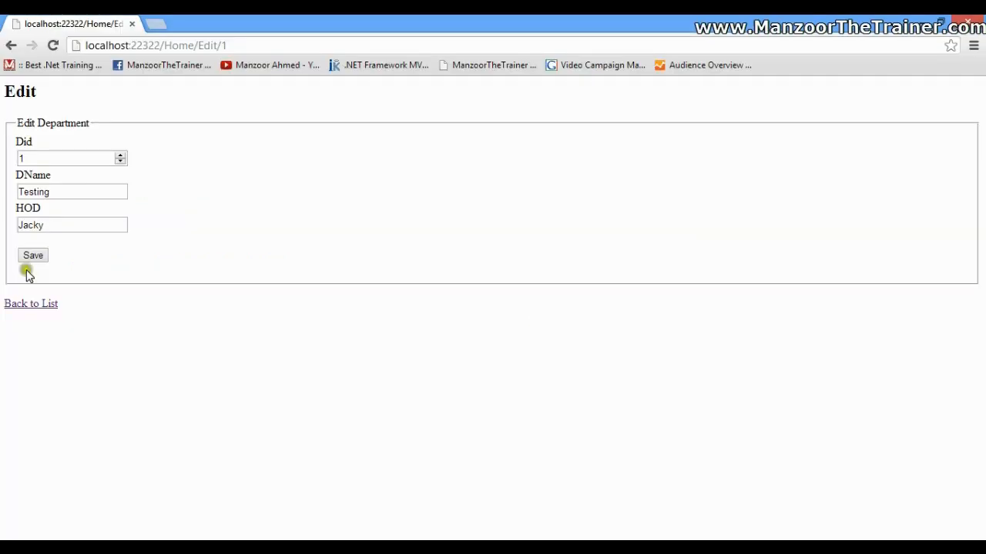
mouse_move(133, 261)
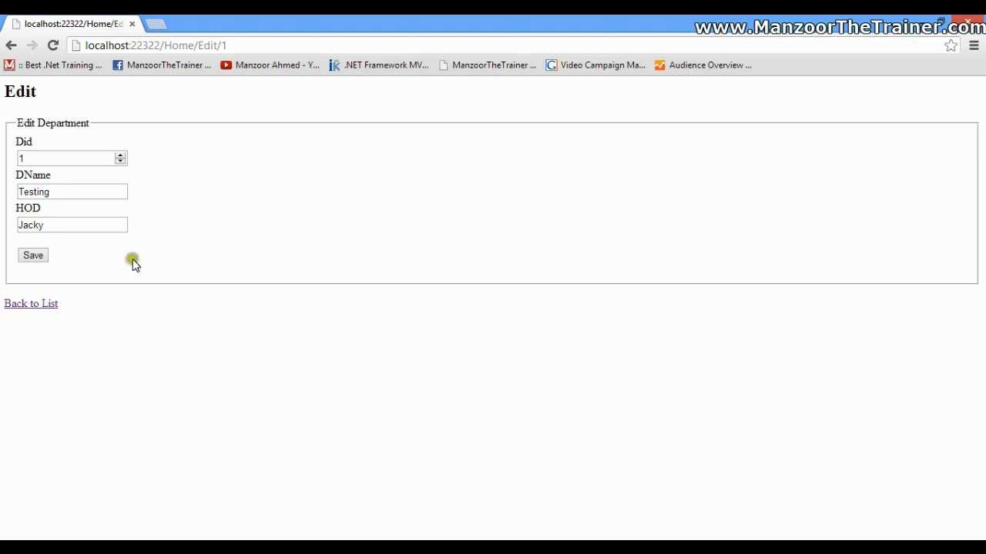
- Save the Edit Department form for department 1 (Testing, Jacky)
click(71, 224)
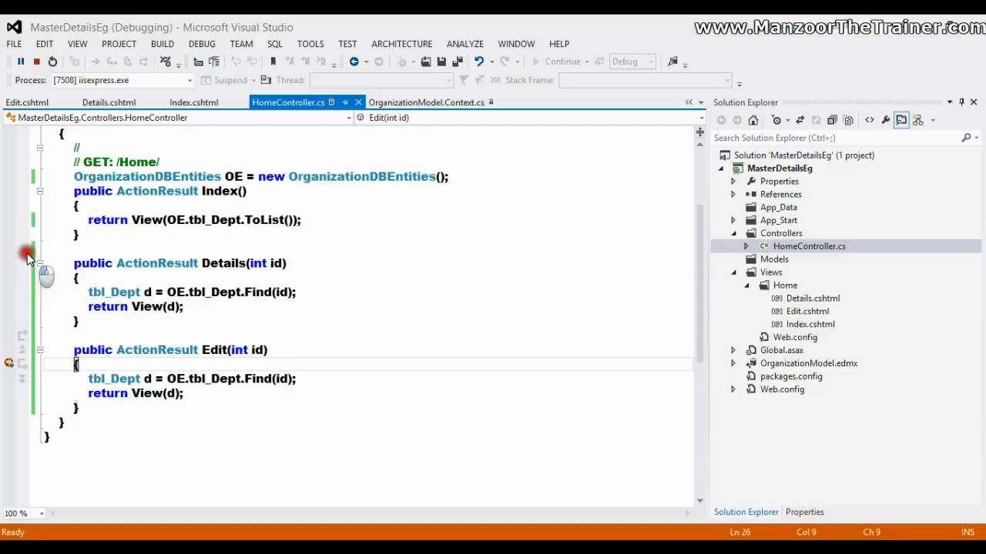
- Inspect the Edit action code while paused at the breakpoint
click(27, 254)
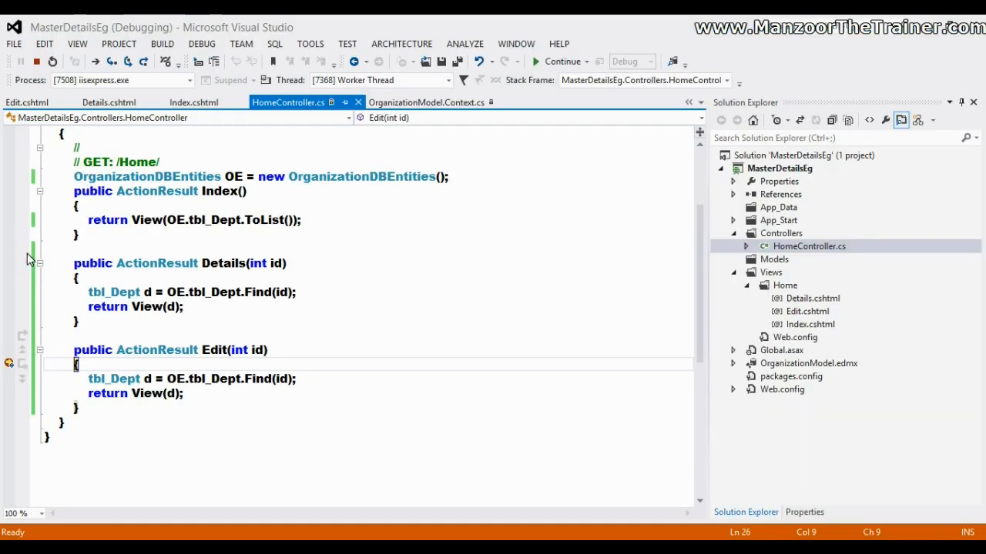
mouse_move(195, 355)
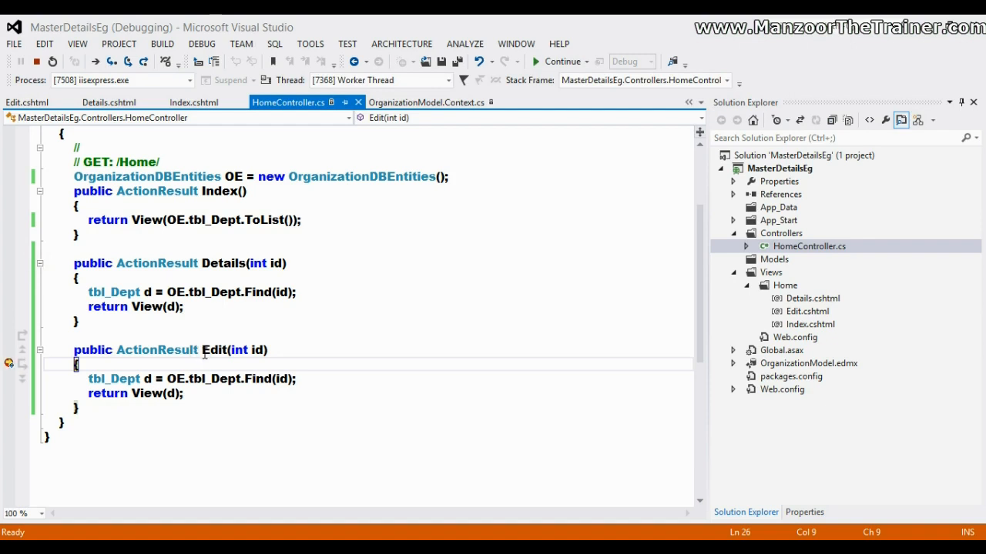
mouse_move(407, 307)
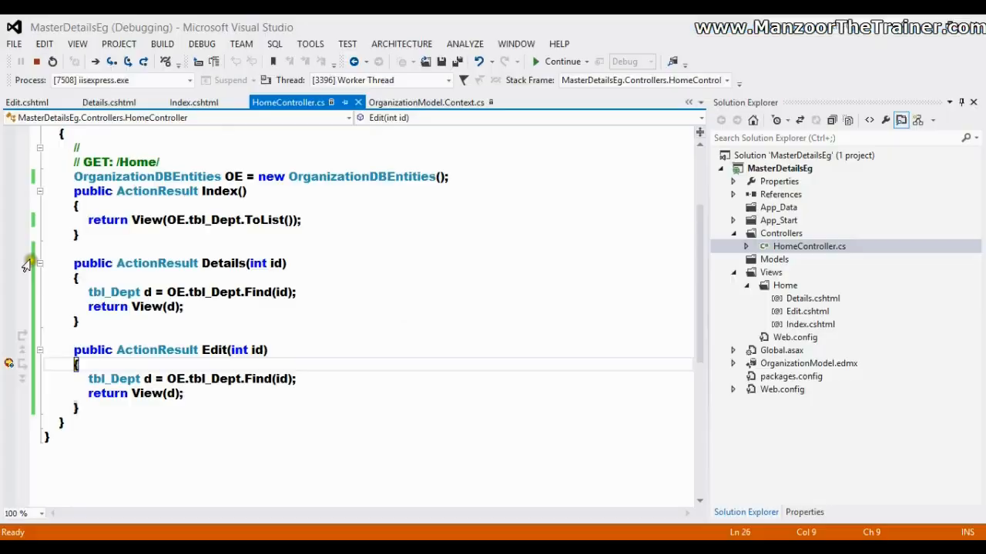
mouse_move(158, 344)
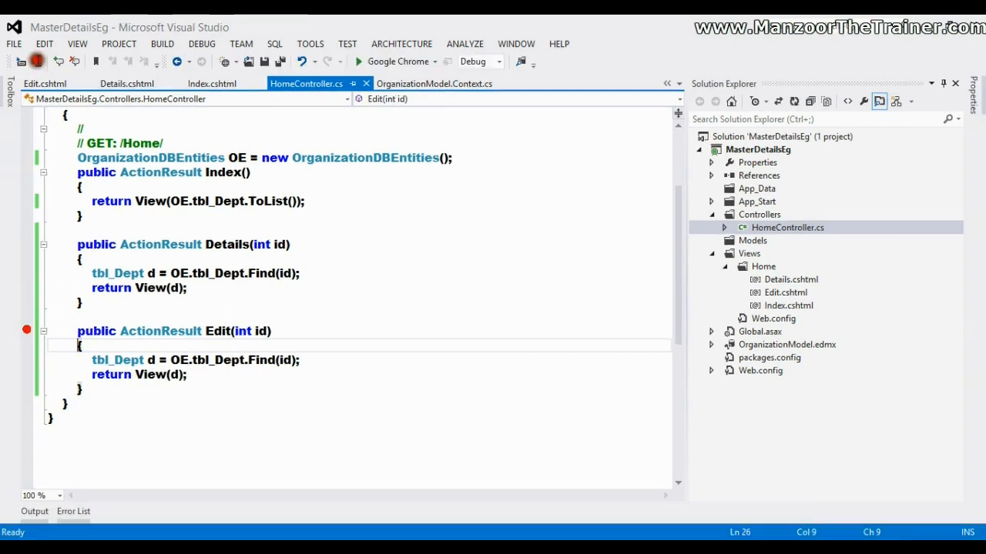
- Duplicate the Edit action as Edit(tbl_Dept d) and delete its old body
drag(77, 331, 187, 374)
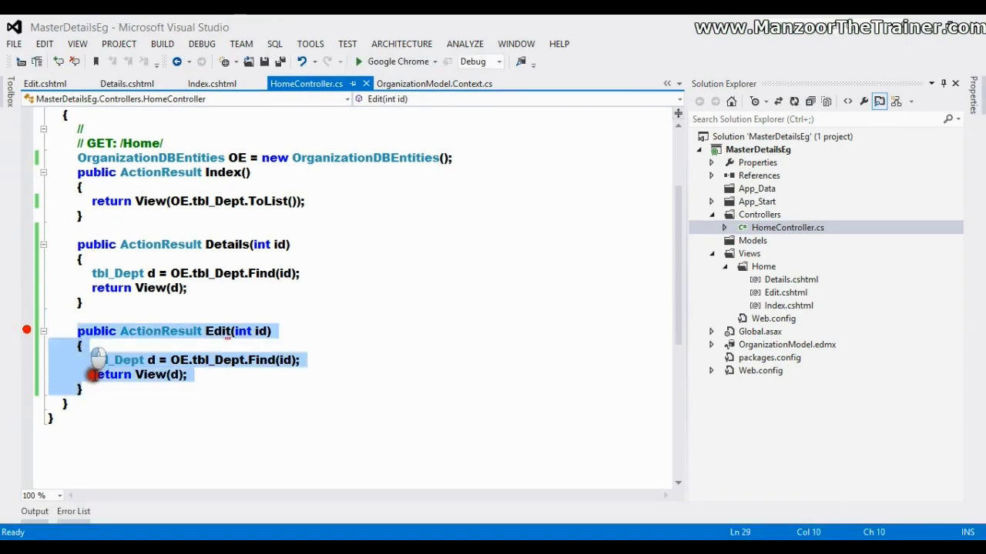
click(95, 394)
text(tbl_Dep)
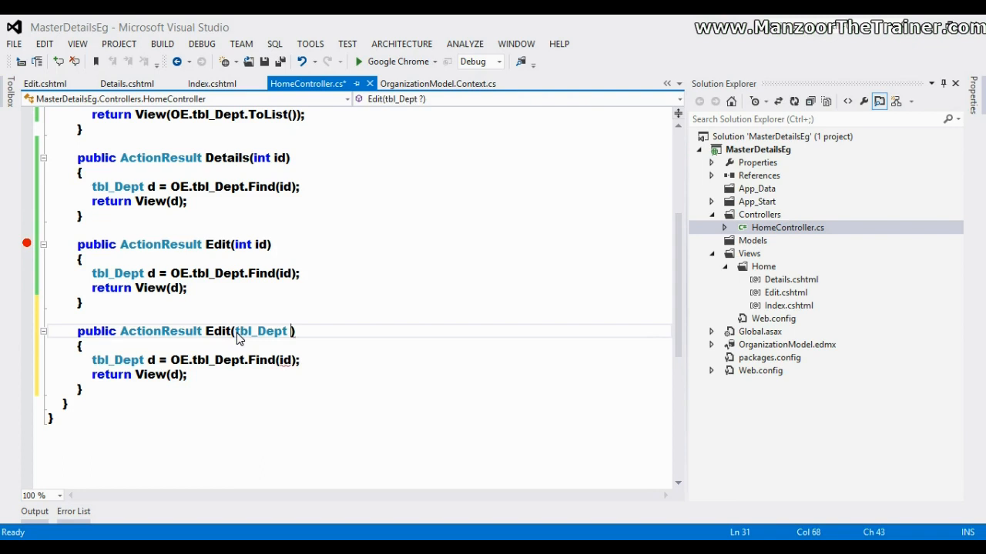
text(d)
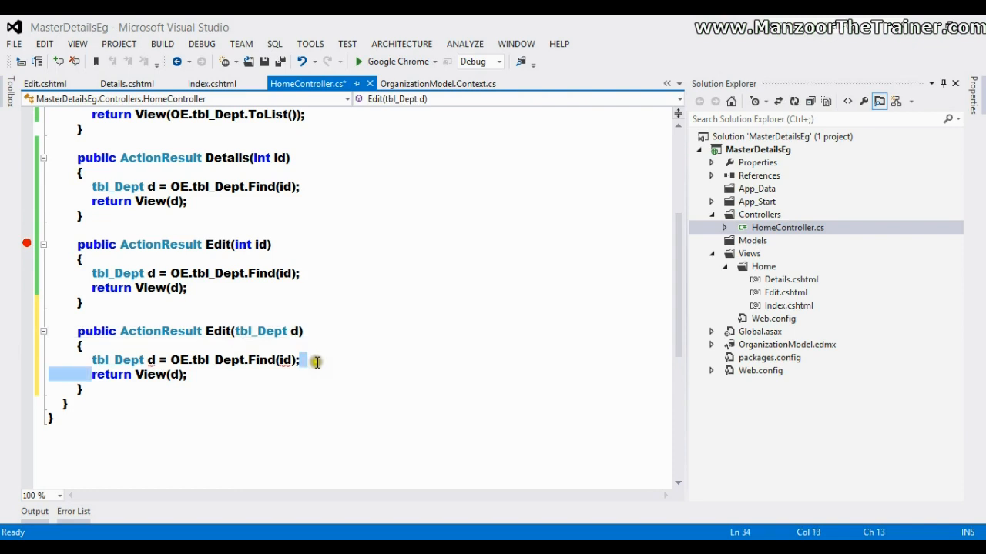
click(86, 360)
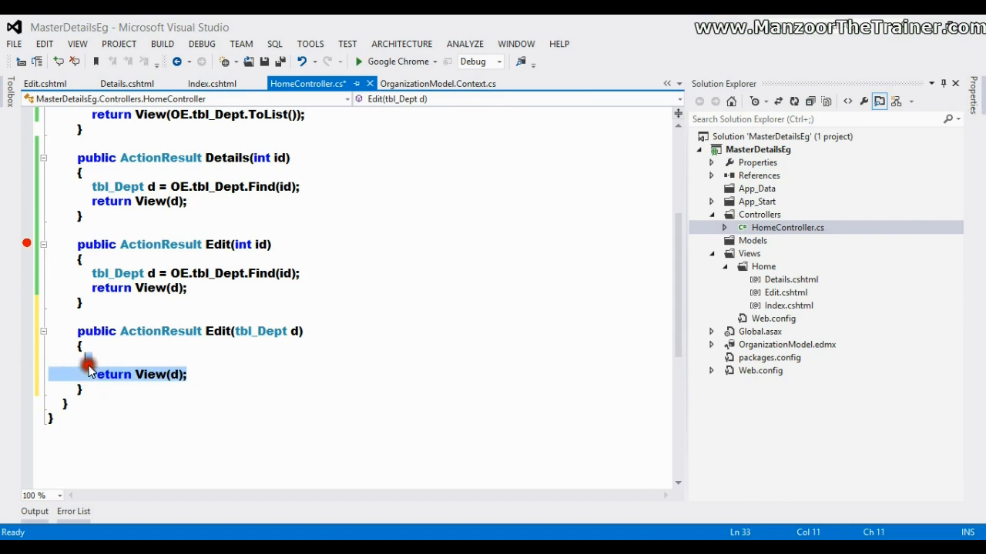
key(Delete)
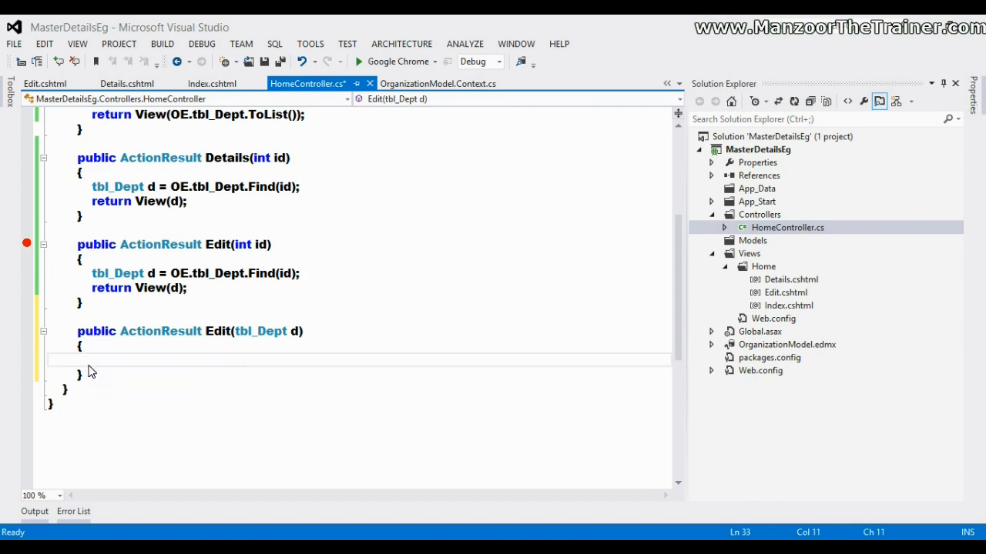
- Mark the department modified with OE.Entry(d).State = EntityState.Modified
text(OE)
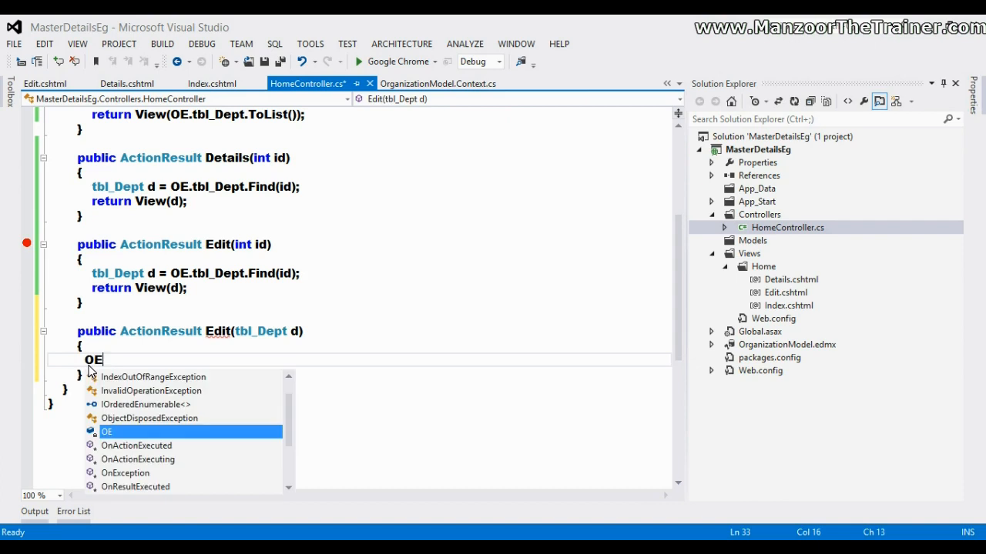
text(.Entry(d)
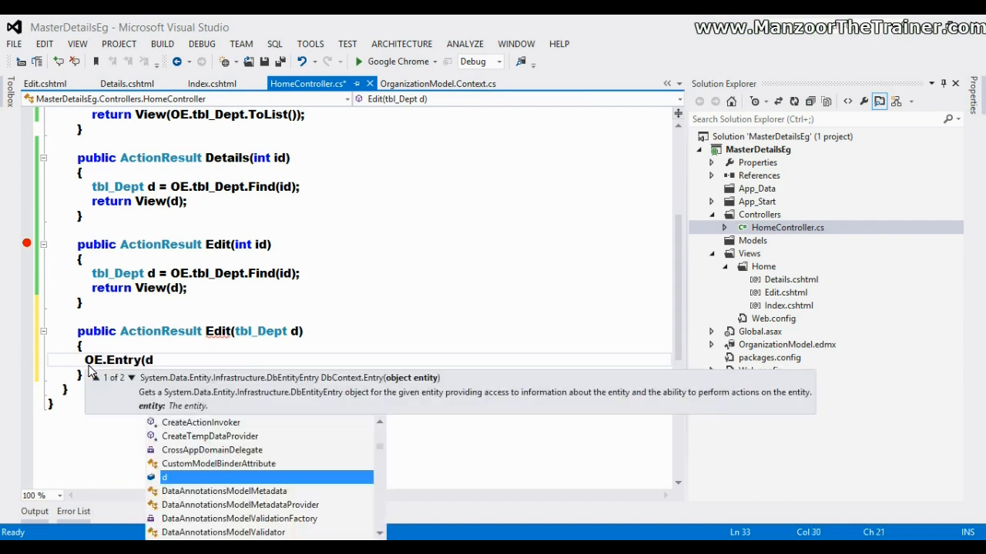
text().)
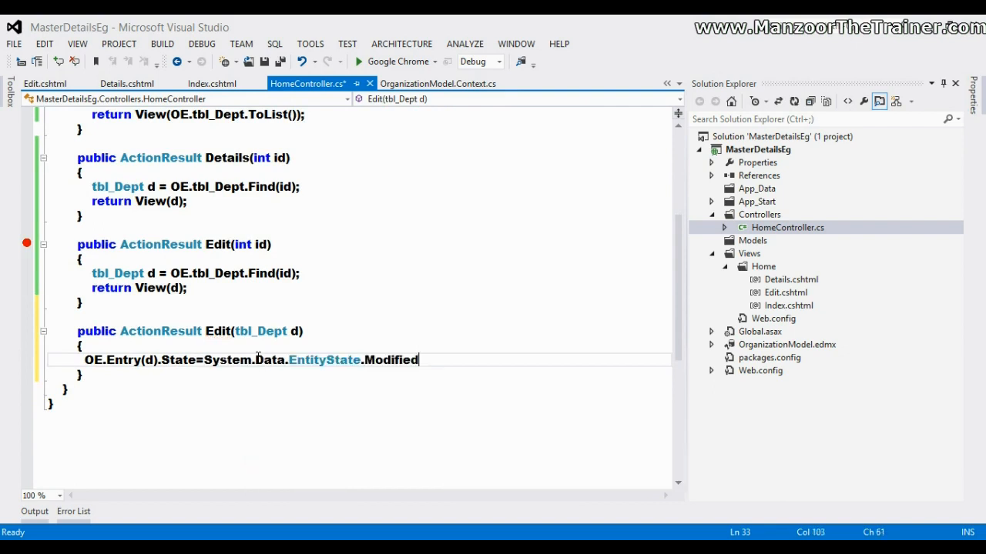
key(enter)
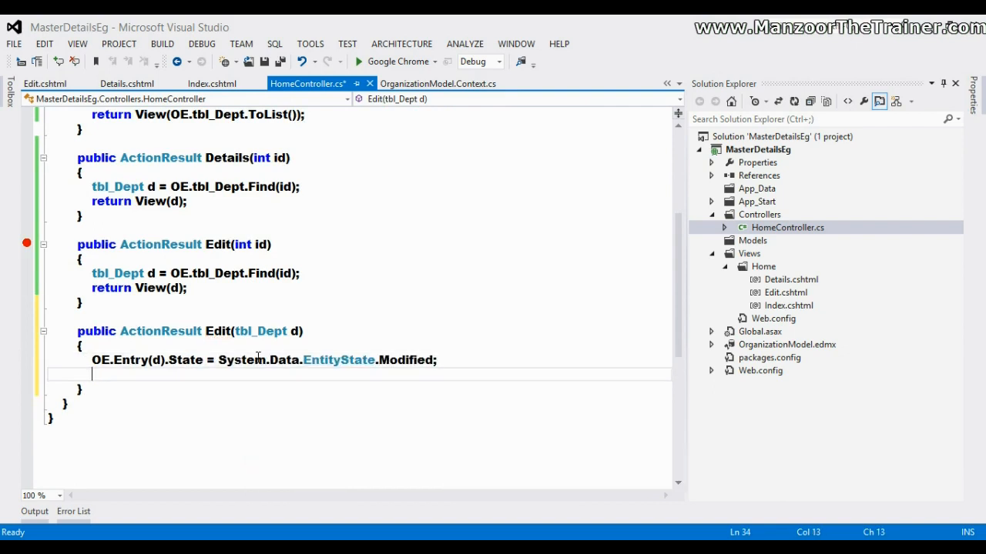
- Call OE.SaveChanges() and return RedirectToAction("Index")
text(OE.)
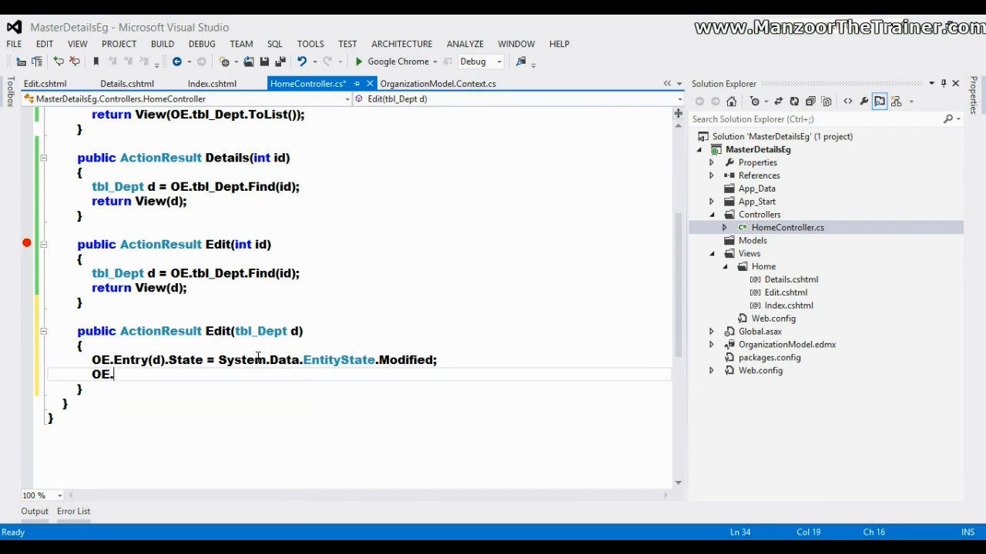
text(SaveChanges();)
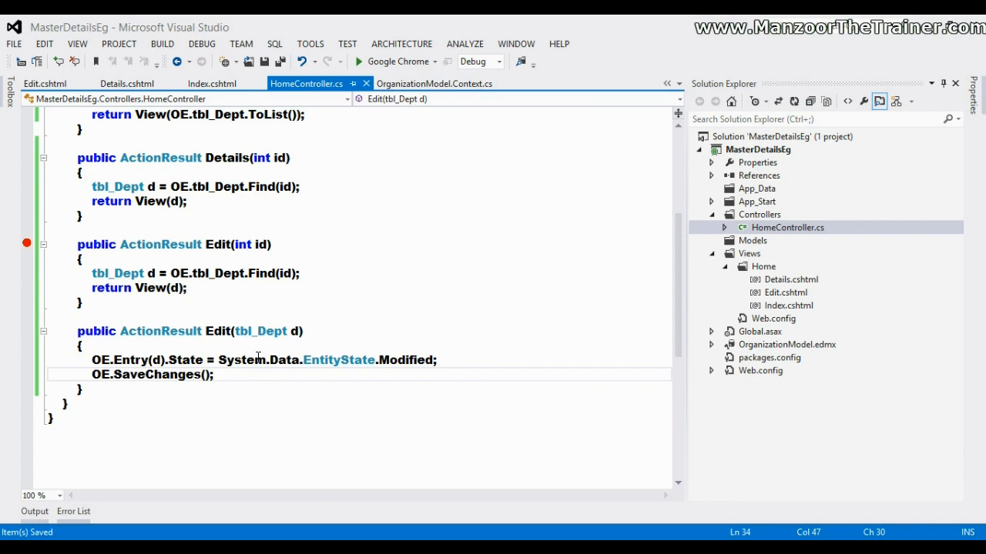
mouse_move(258, 359)
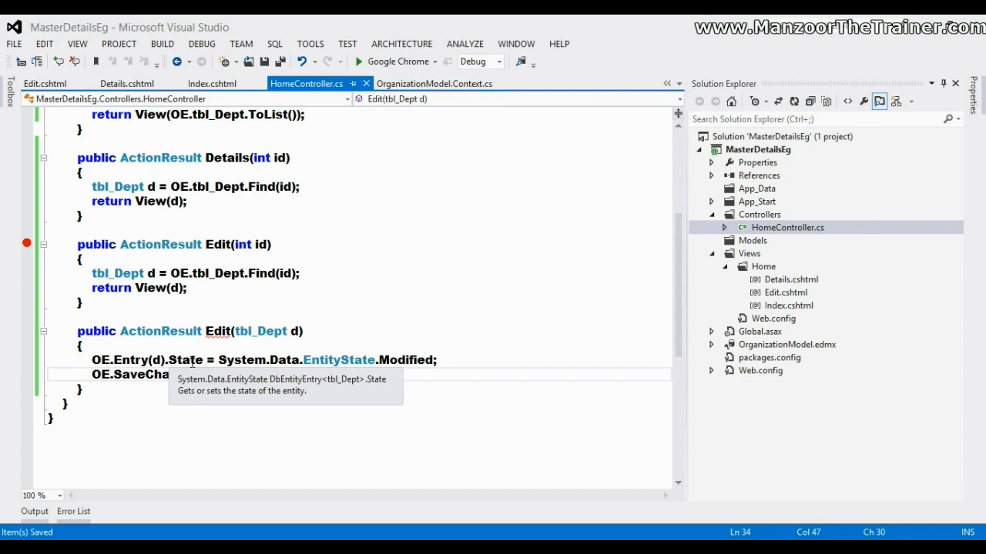
mouse_move(406, 360)
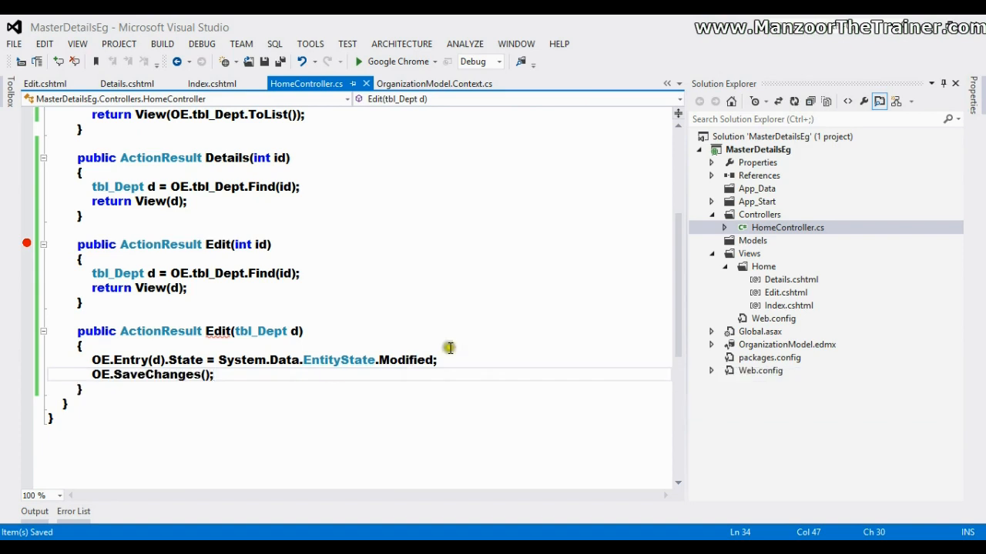
text(return Re)
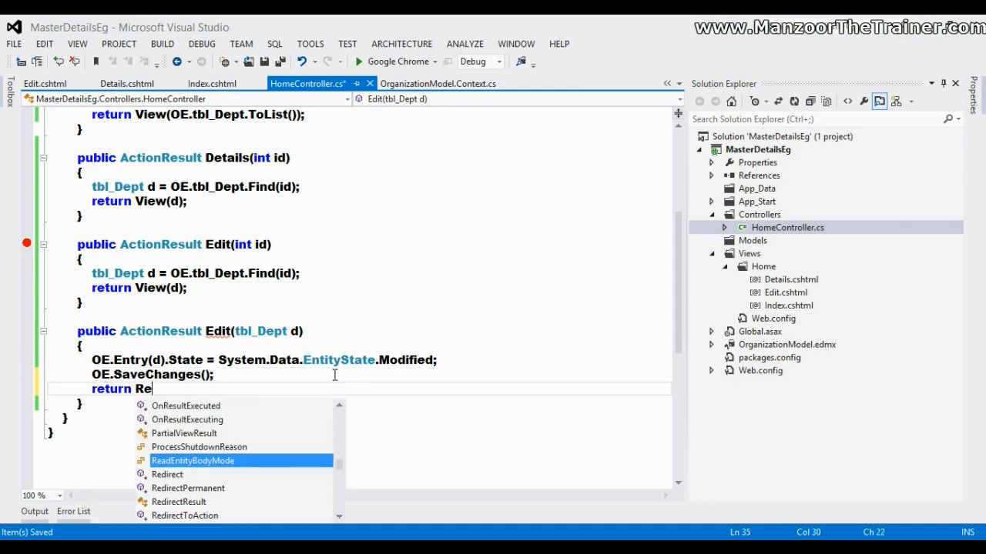
text(directToAction(")
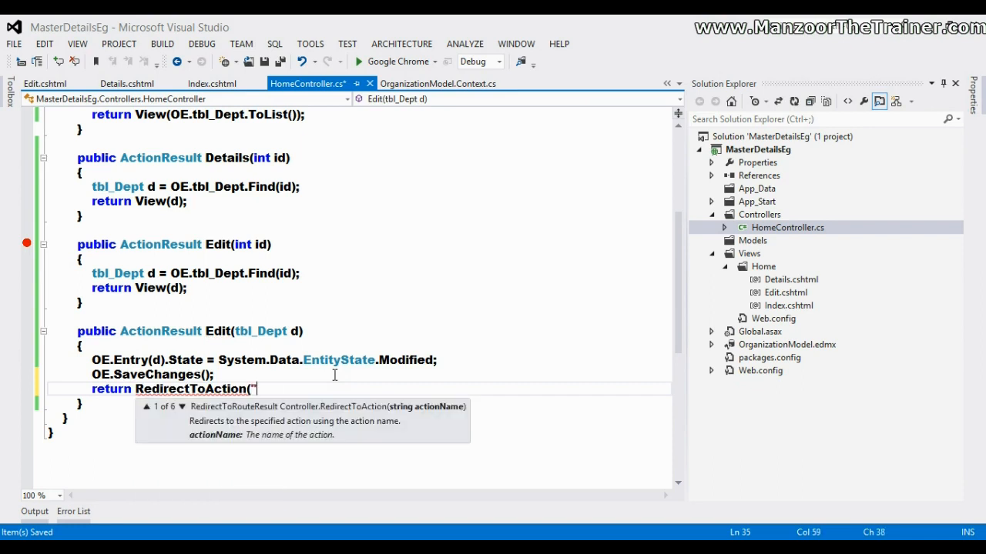
text(Index");)
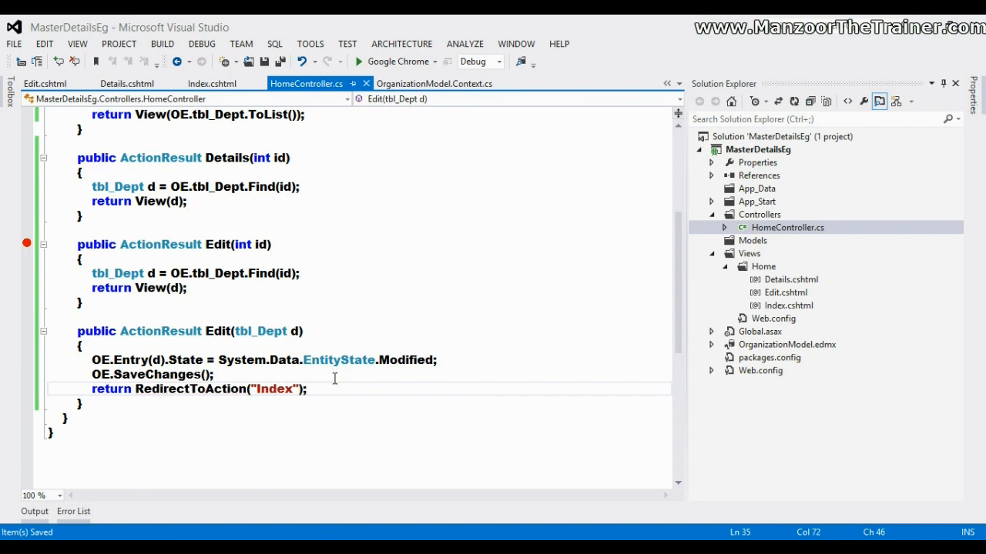
mouse_move(26, 250)
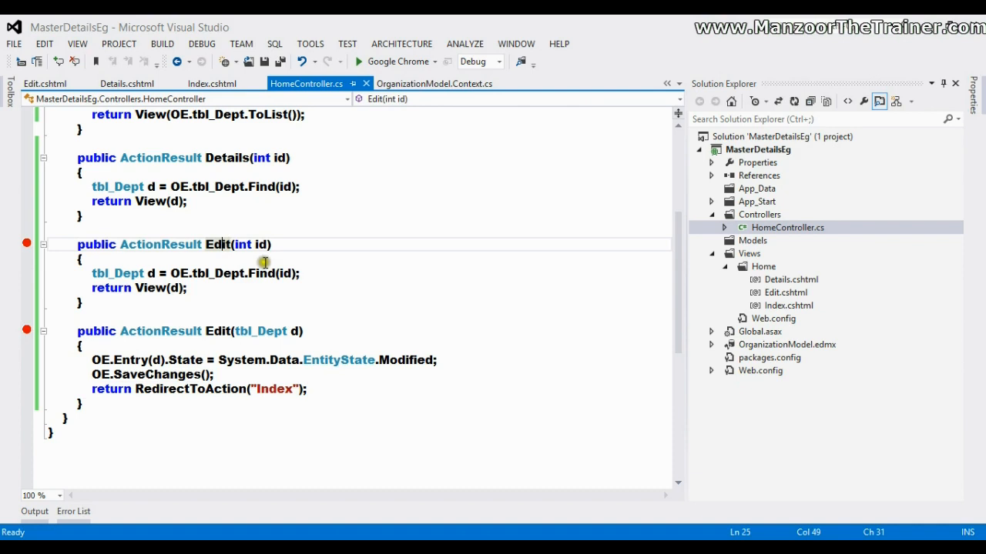
mouse_move(227, 330)
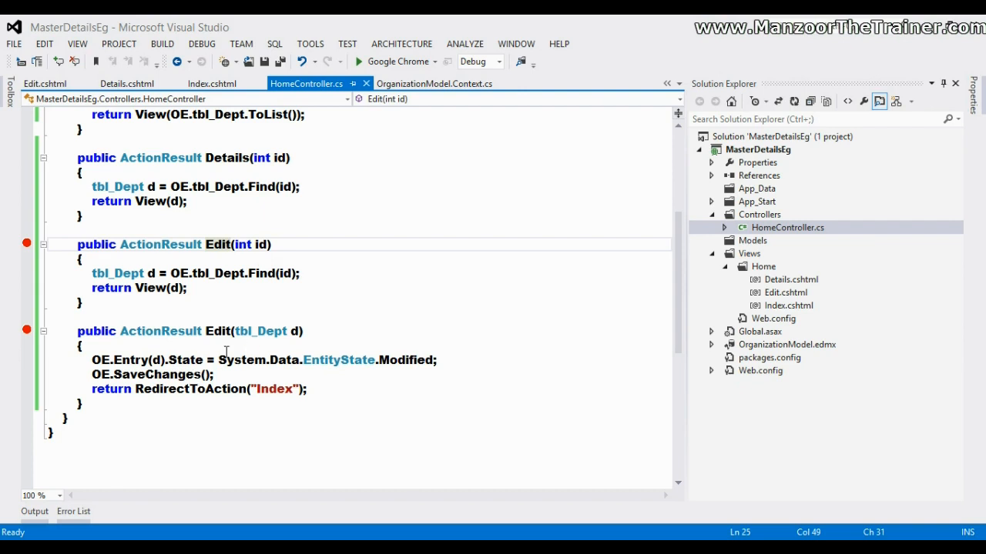
mouse_move(362, 126)
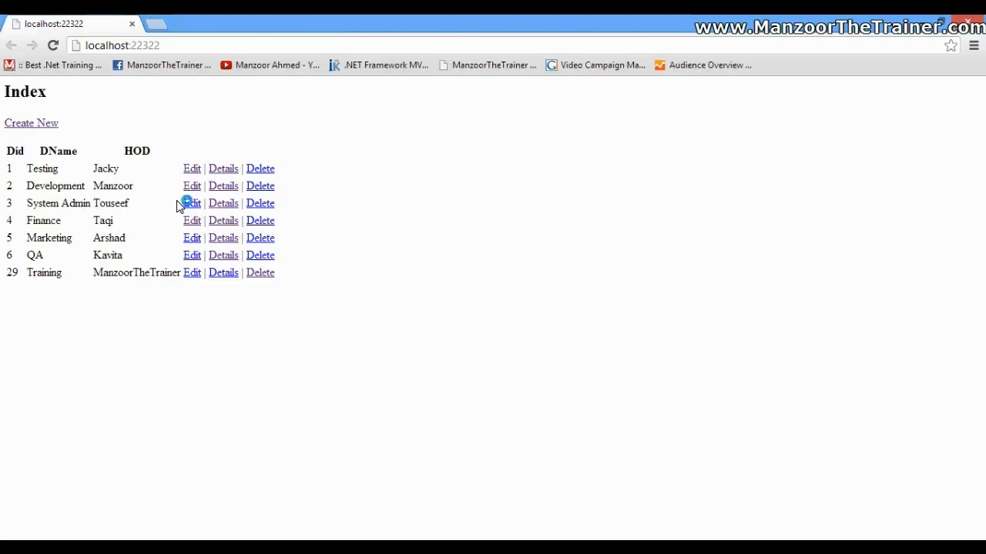
mouse_move(68, 186)
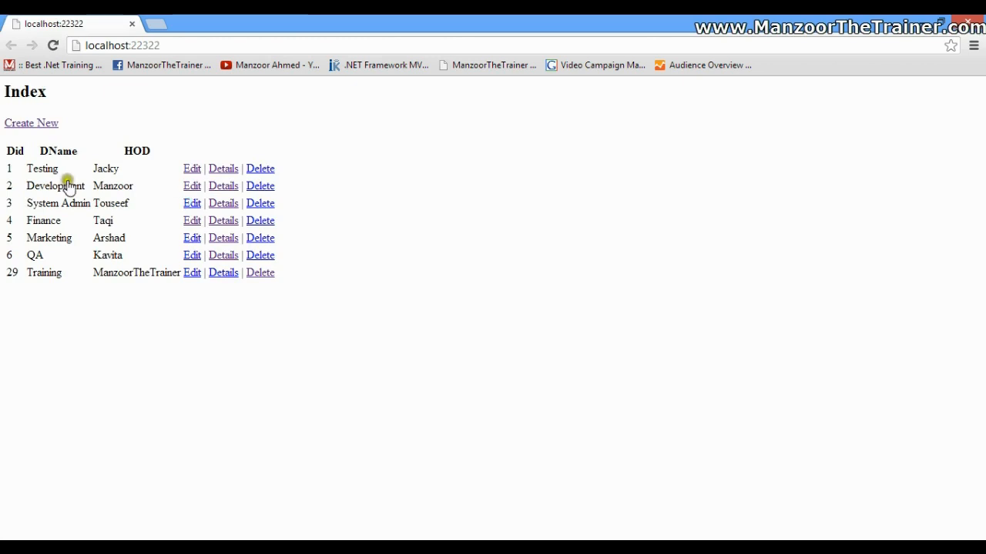
- Open department 1's Edit link and highlight 'Edit' in the ambiguous-action error
click(192, 169)
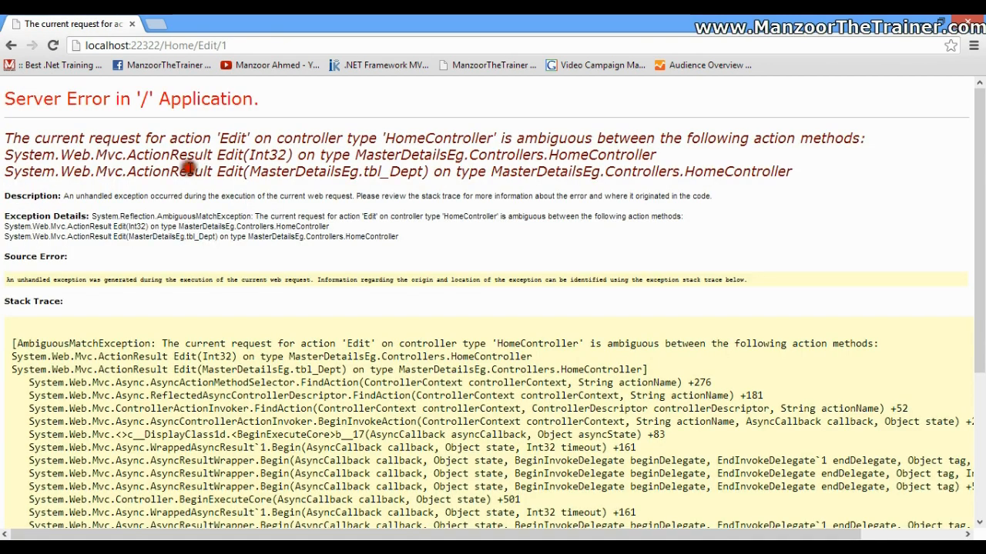
mouse_move(191, 167)
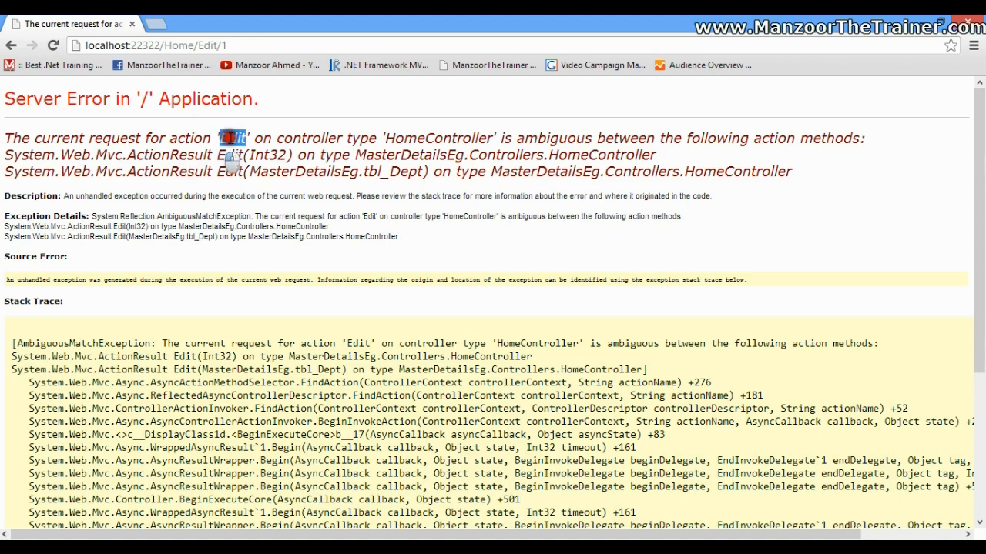
double_click(547, 137)
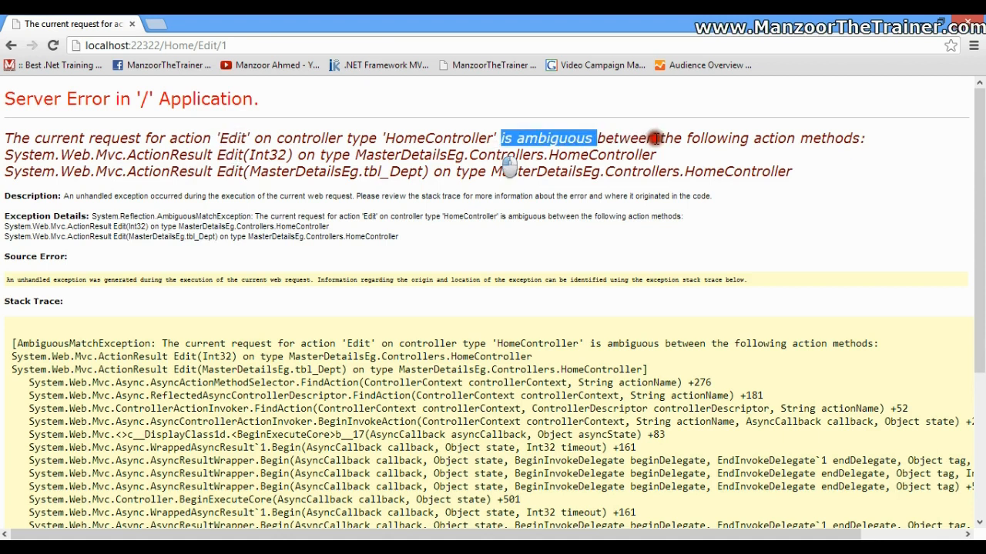
mouse_move(303, 166)
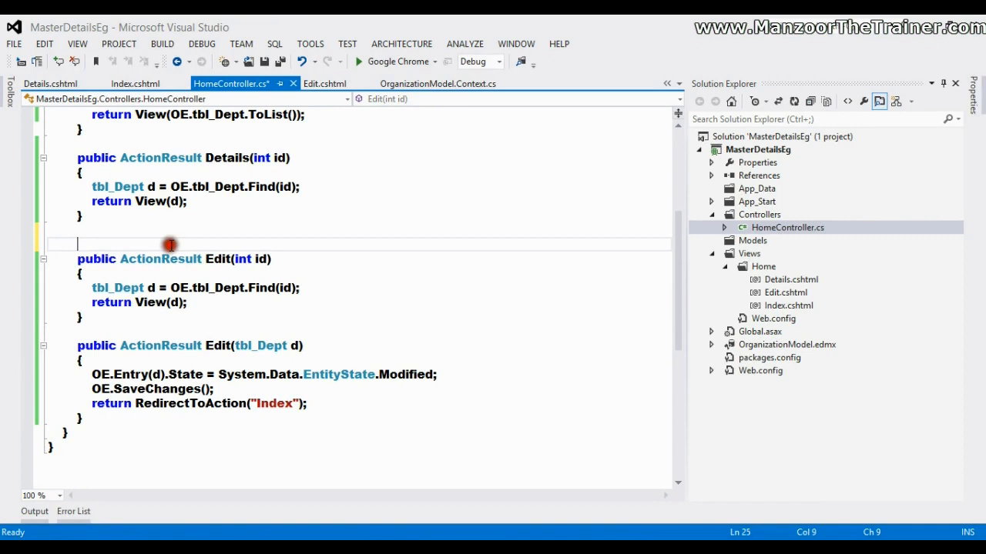
- Add [HttpGet] above Edit(int id) and start an attribute above Edit(tbl_Dept d)
text([ht)
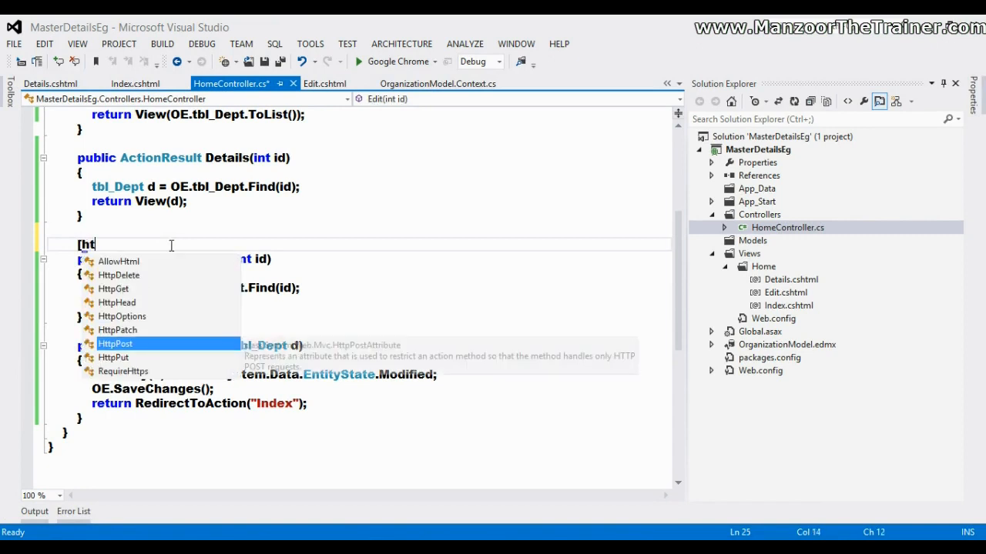
text(tp)
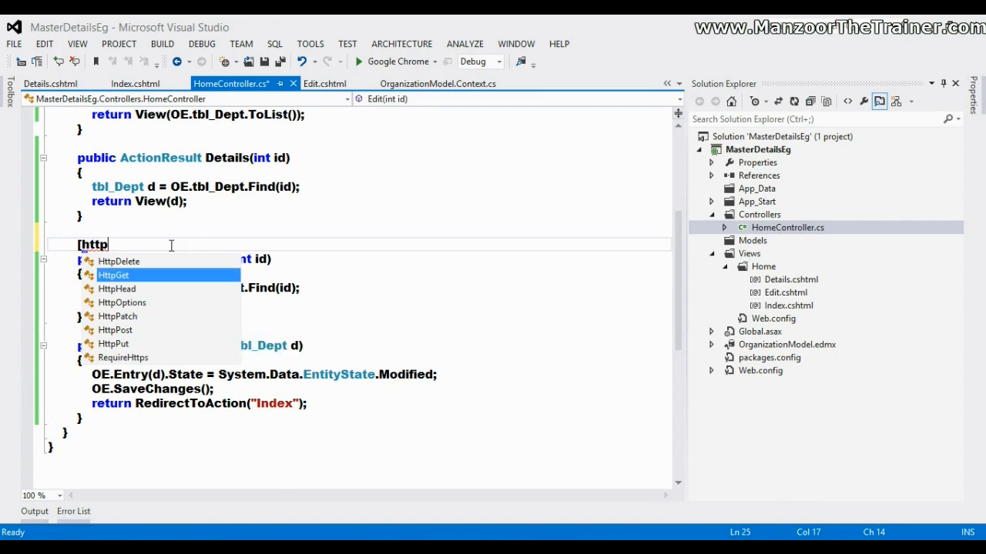
click(113, 275)
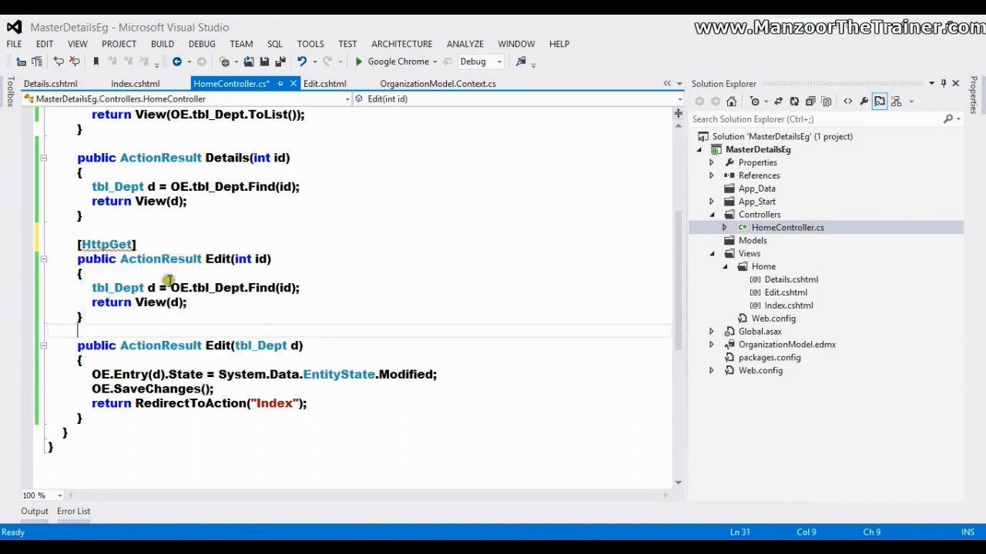
text([htt)
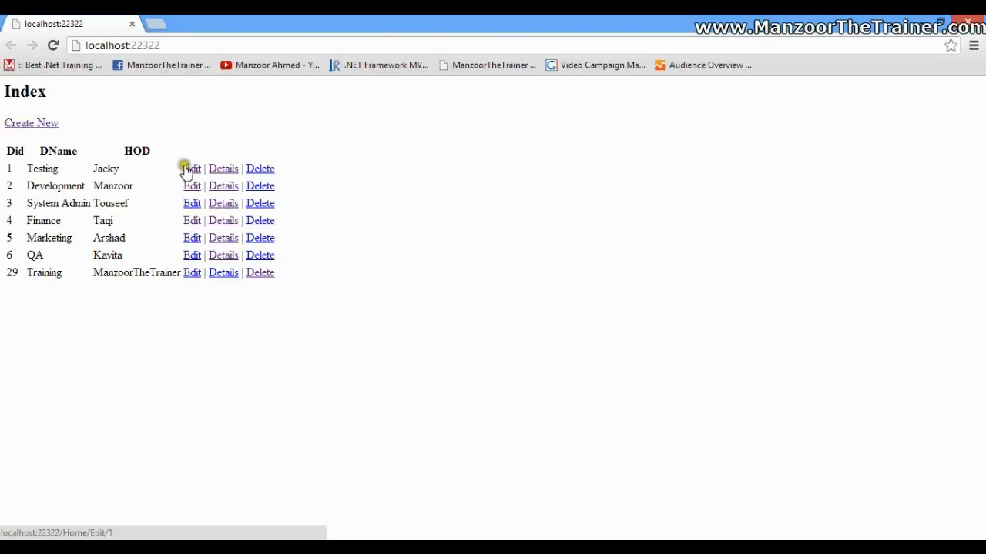
- Edit the Testing department record (row 1) in the browser
click(191, 168)
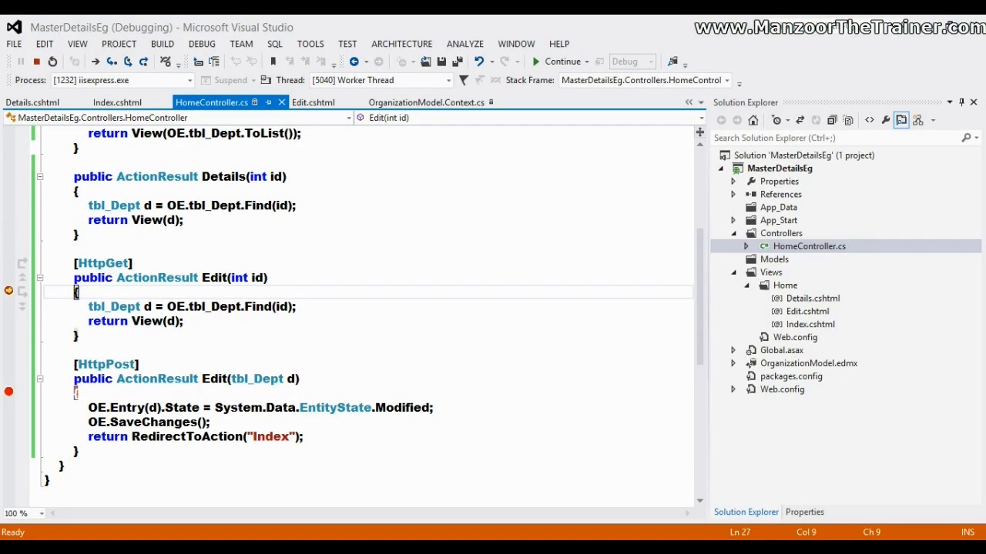
mouse_move(472, 262)
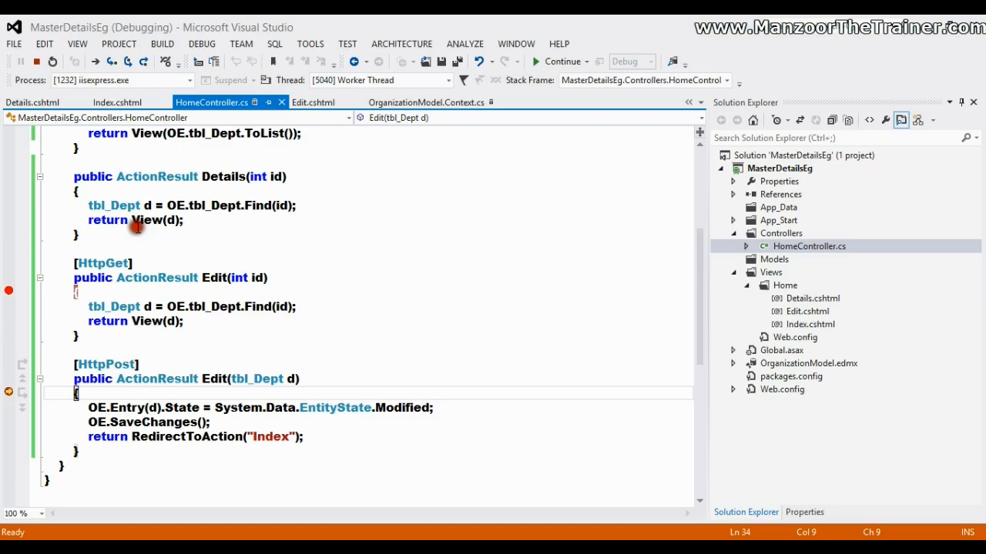
mouse_move(68, 404)
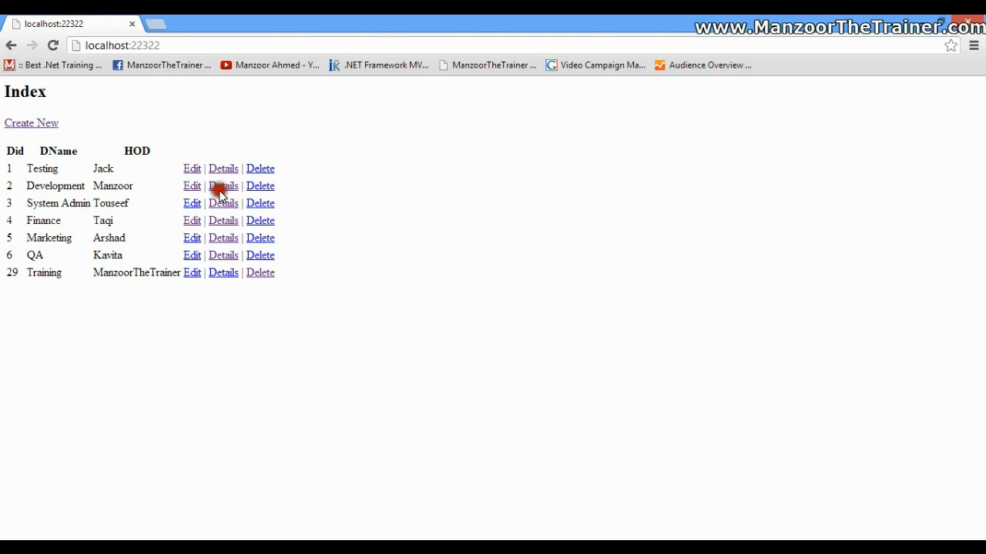
mouse_move(335, 204)
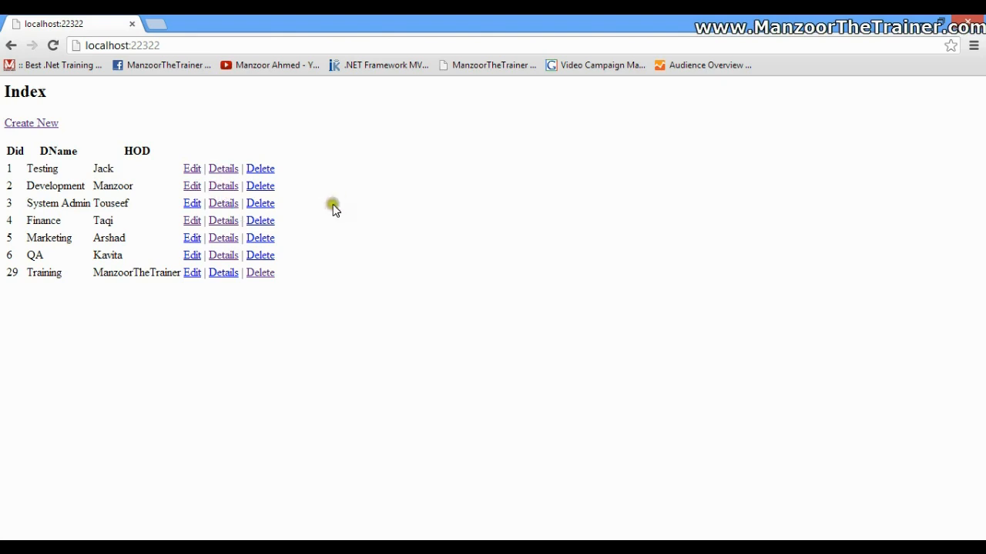
- Try deleting the Testing department record from the Index list
click(260, 168)
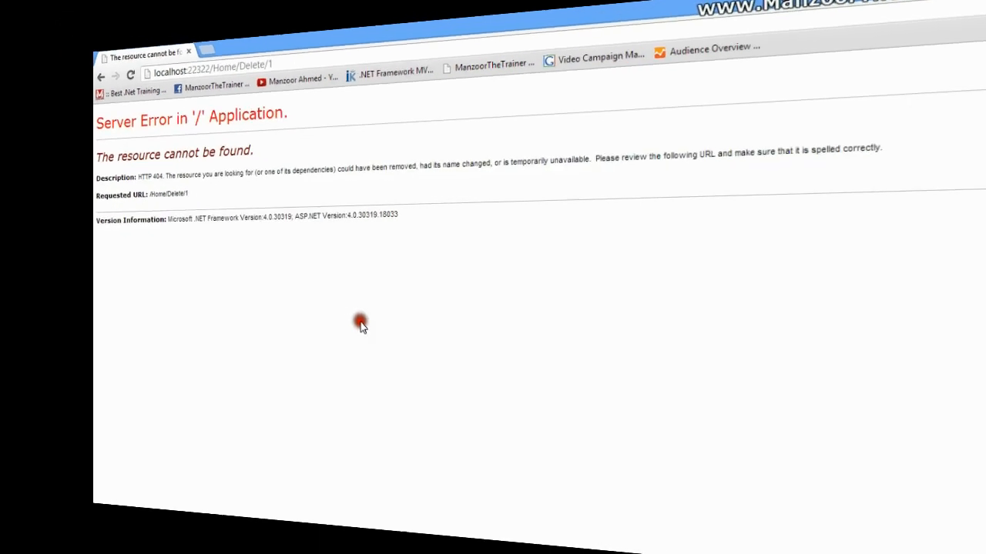